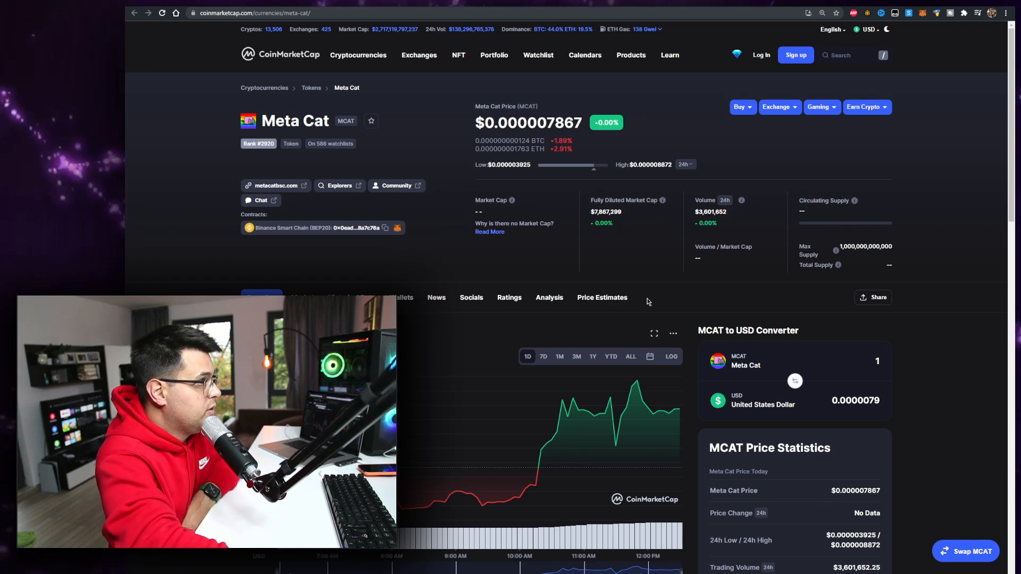
# Scroll down the Meta Cat (MCAT) token page on CoinMarketCap
pyautogui.scroll(-3)
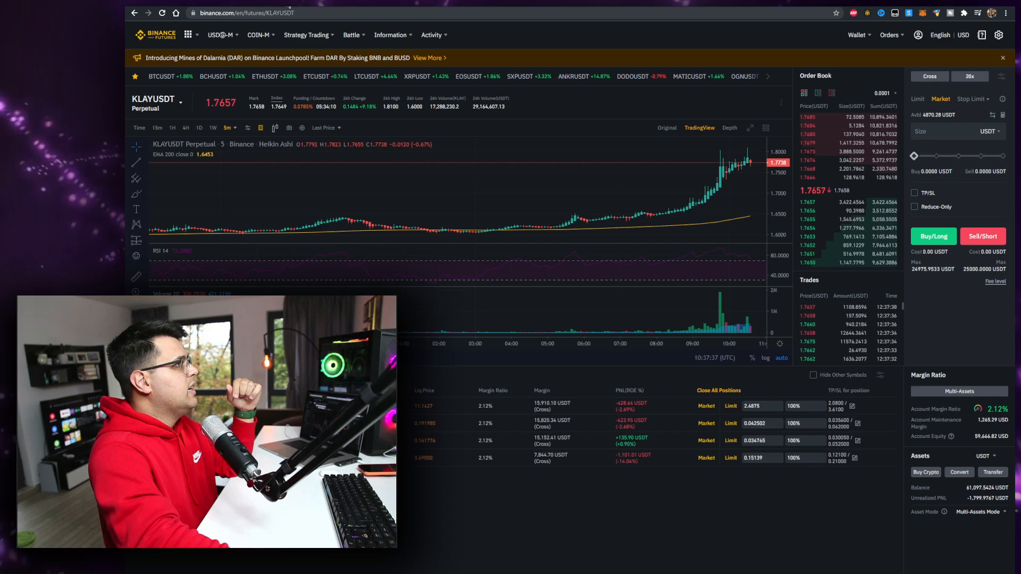
# Load metacatbsc.com and read down past the welcome banner to the 5% transaction tax section
pyautogui.write('metacatbsc.com')
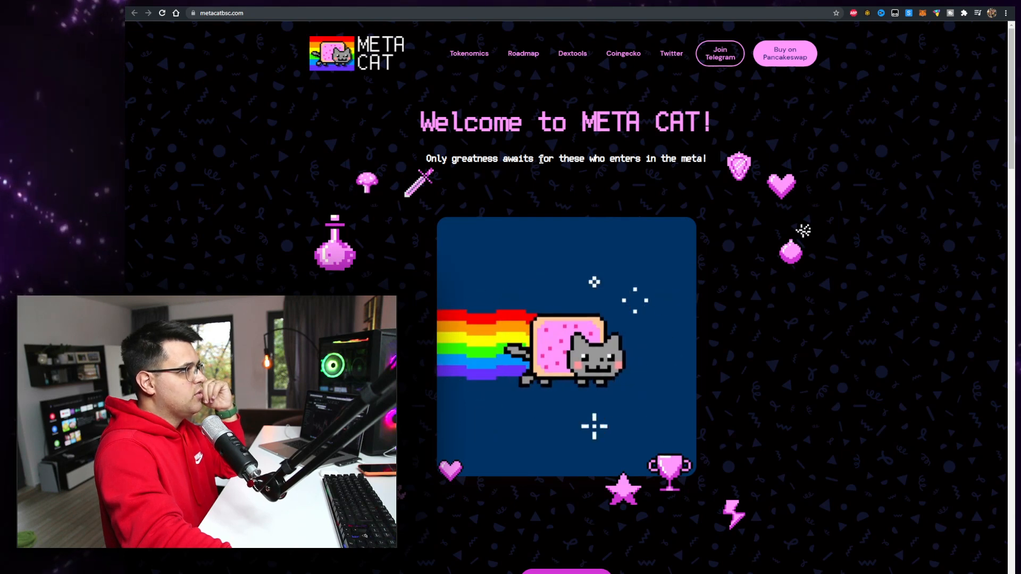
pyautogui.scroll(-3)
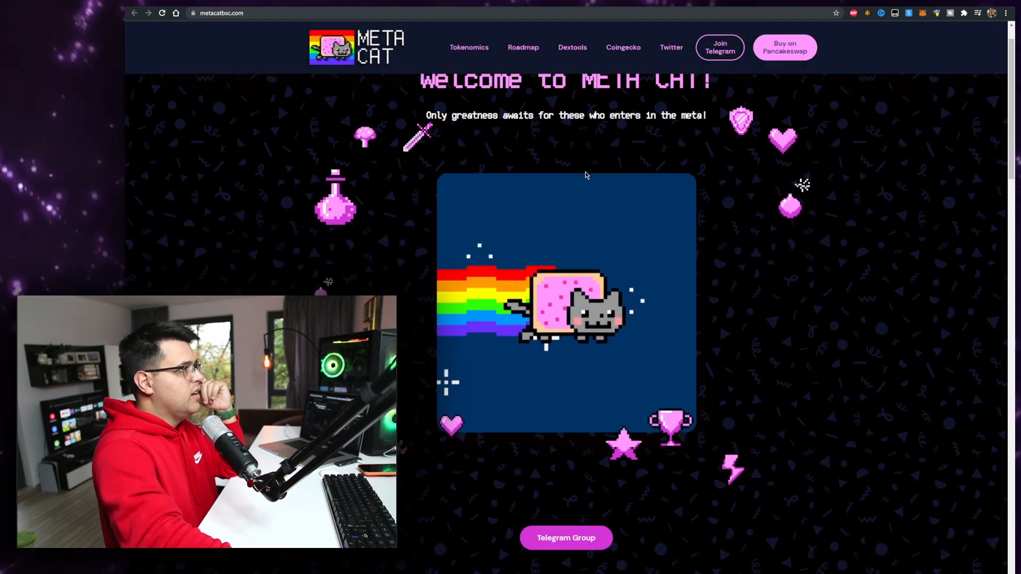
pyautogui.scroll(-3)
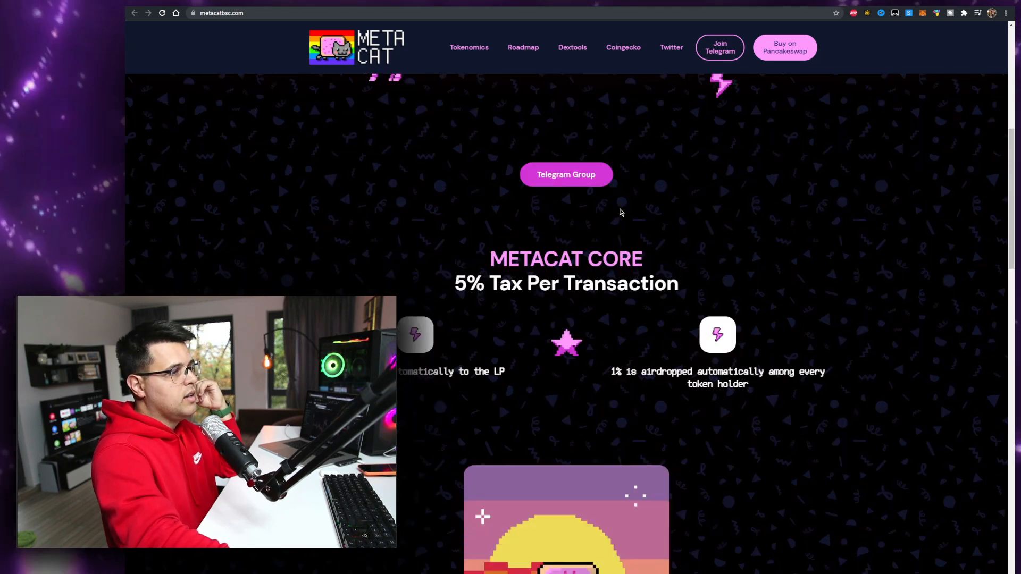
pyautogui.scroll(-3)
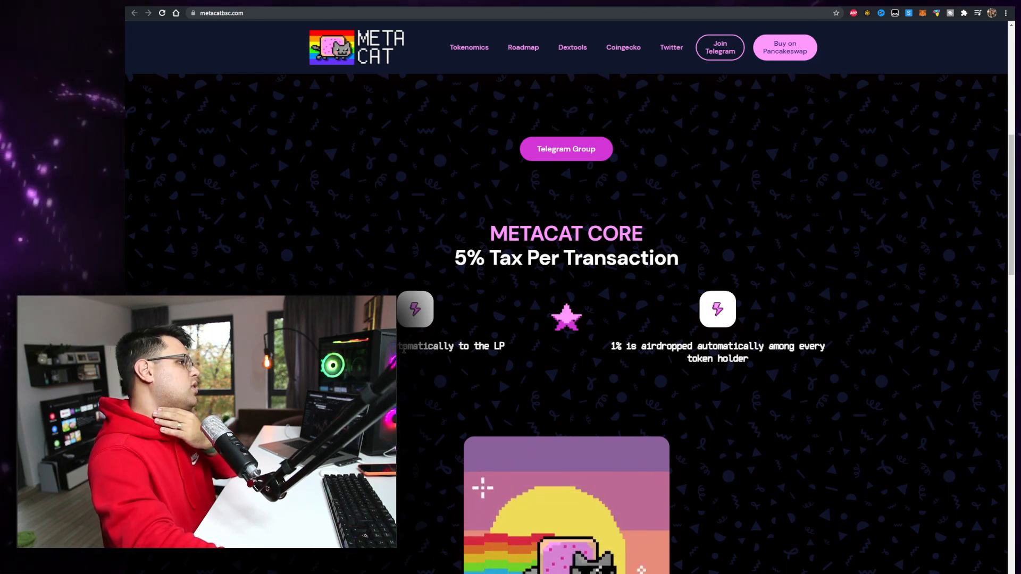
pyautogui.moveTo(693, 322)
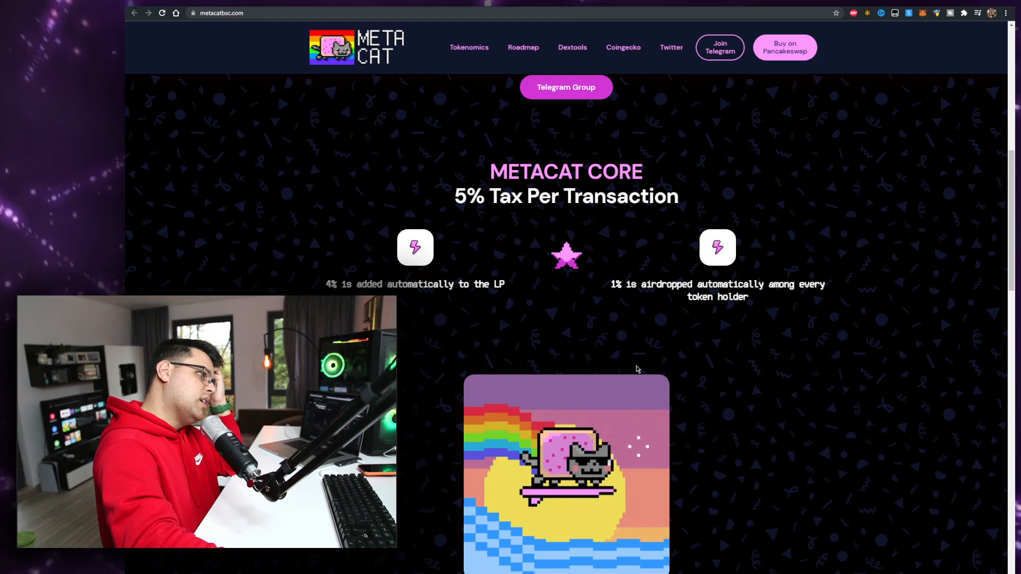
pyautogui.scroll(-3)
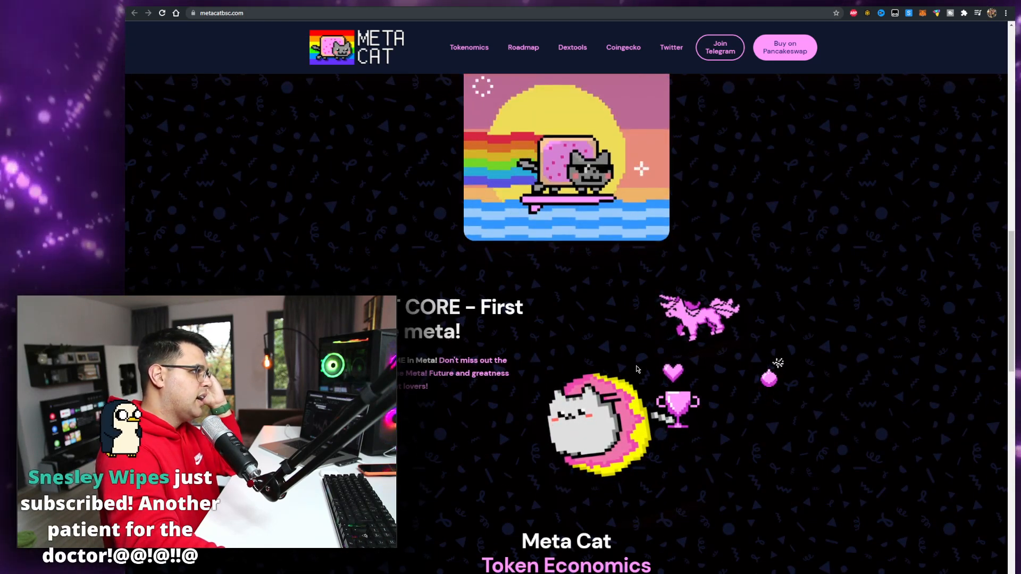
pyautogui.scroll(-3)
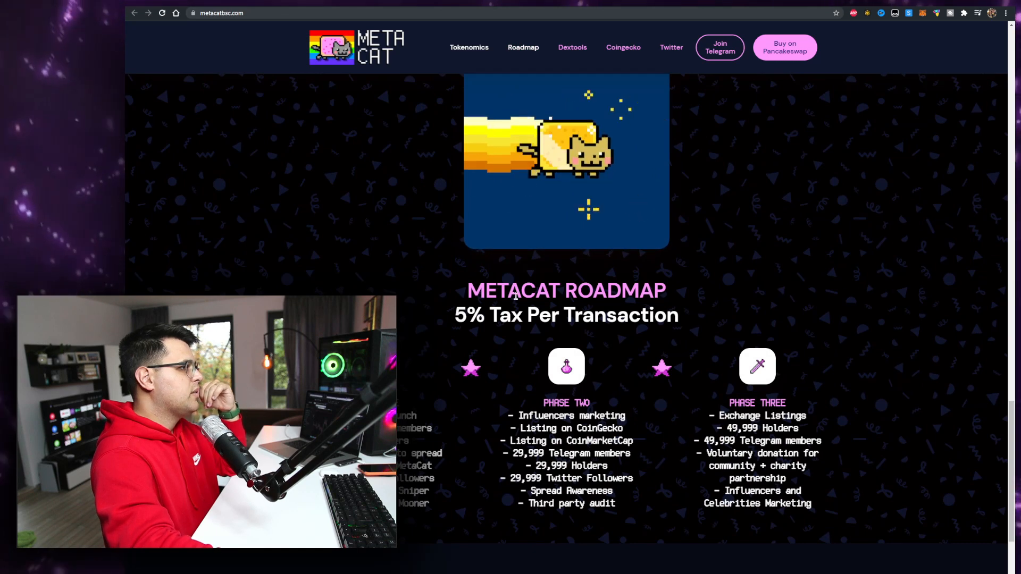
pyautogui.scroll(-3)
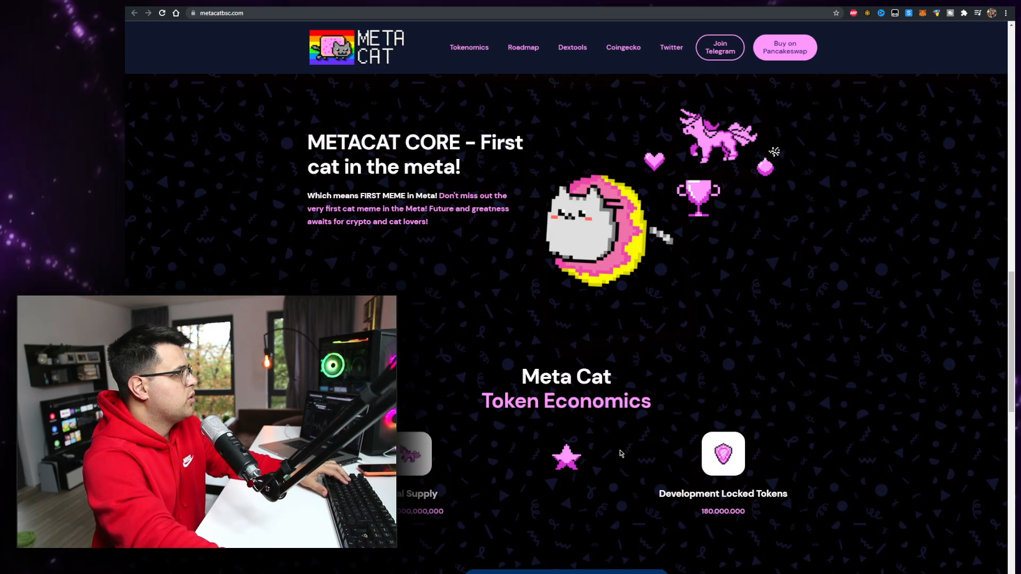
pyautogui.scroll(3)
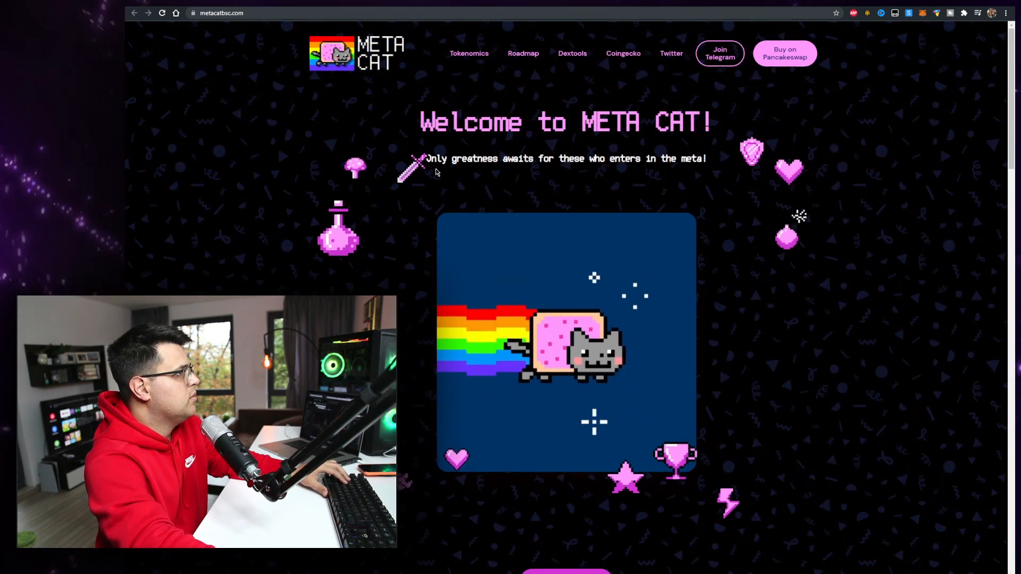
# View the Metacat BSC Twitter profile, then the Telegram group page, declining the desktop-app prompt
pyautogui.click(670, 53)
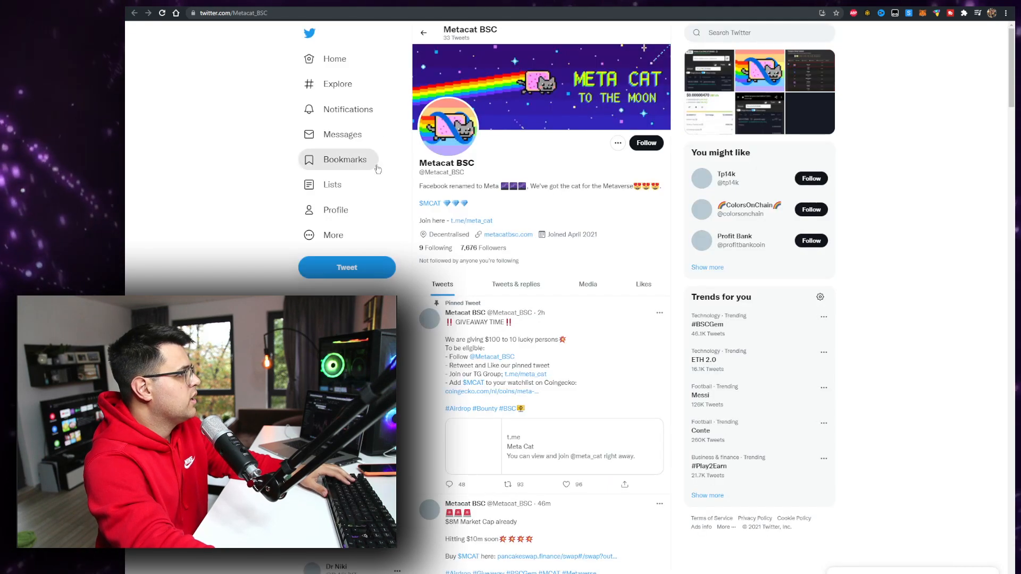
pyautogui.scroll(-3)
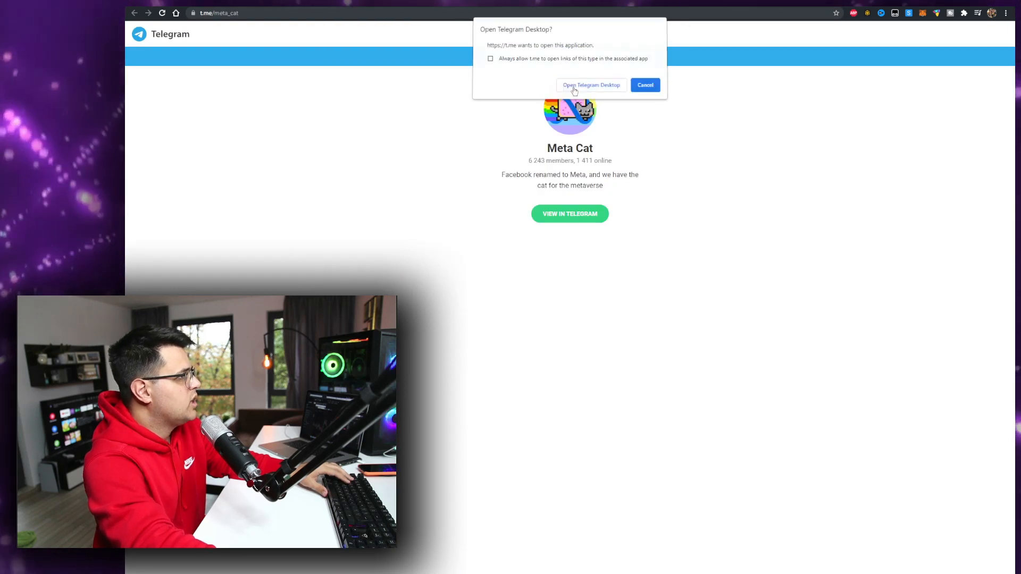
pyautogui.click(645, 85)
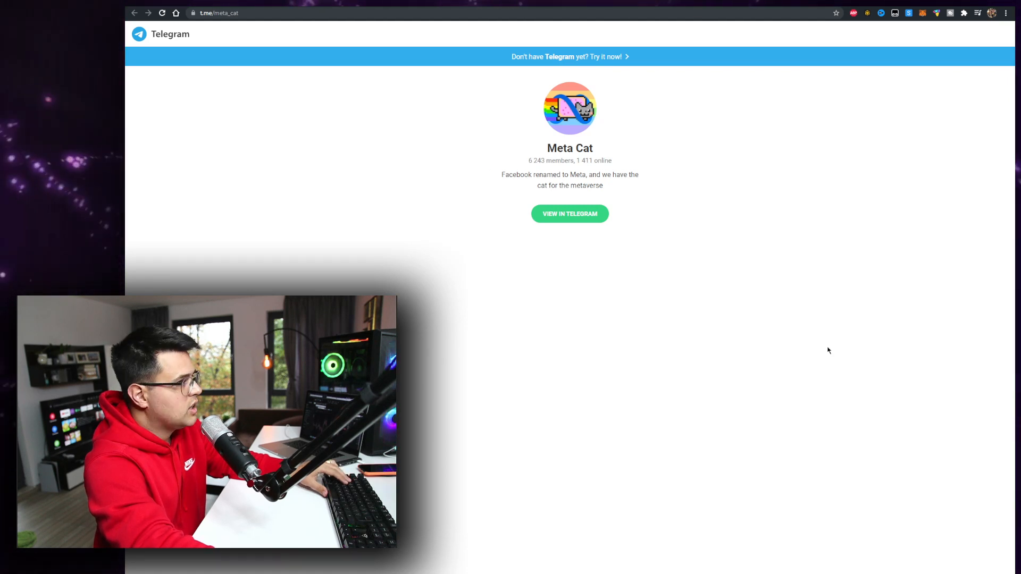
pyautogui.write('coinmarketcap.com/currencies/boom-shiba/')
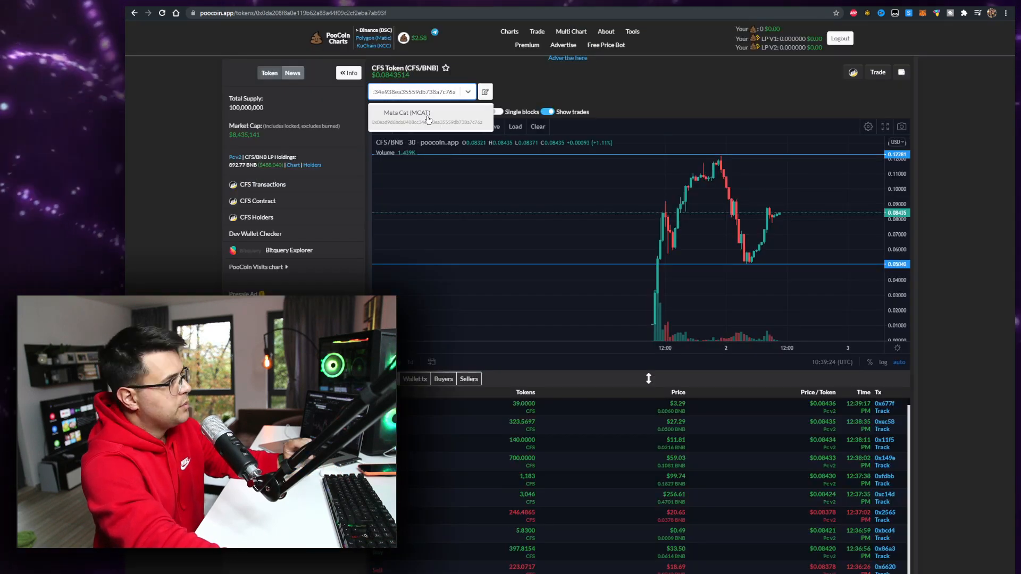
# Select Meta Cat (MCAT) from PooCoin's token search to load its MCAT/BNB chart
pyautogui.click(406, 113)
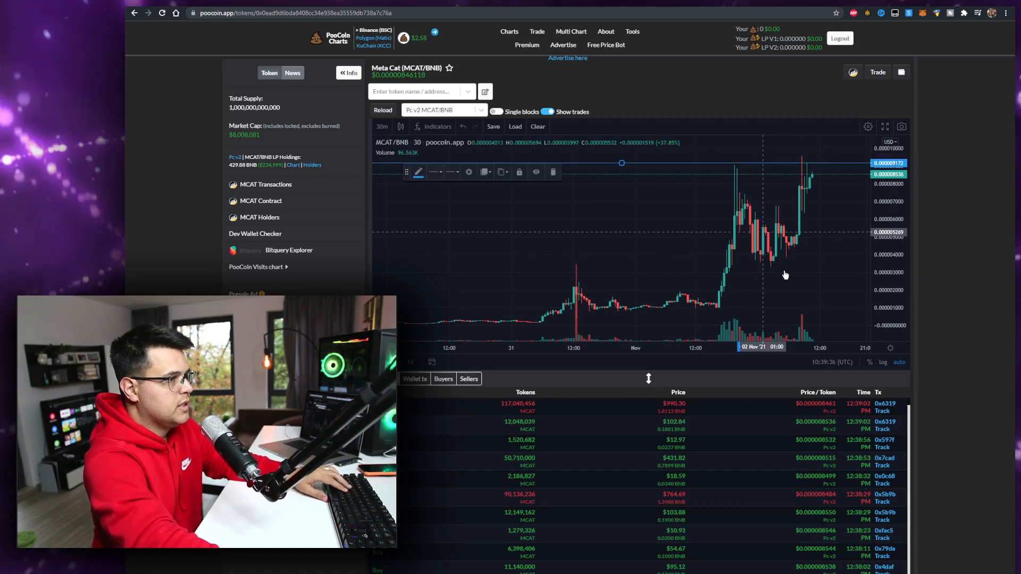
pyautogui.moveTo(850, 266)
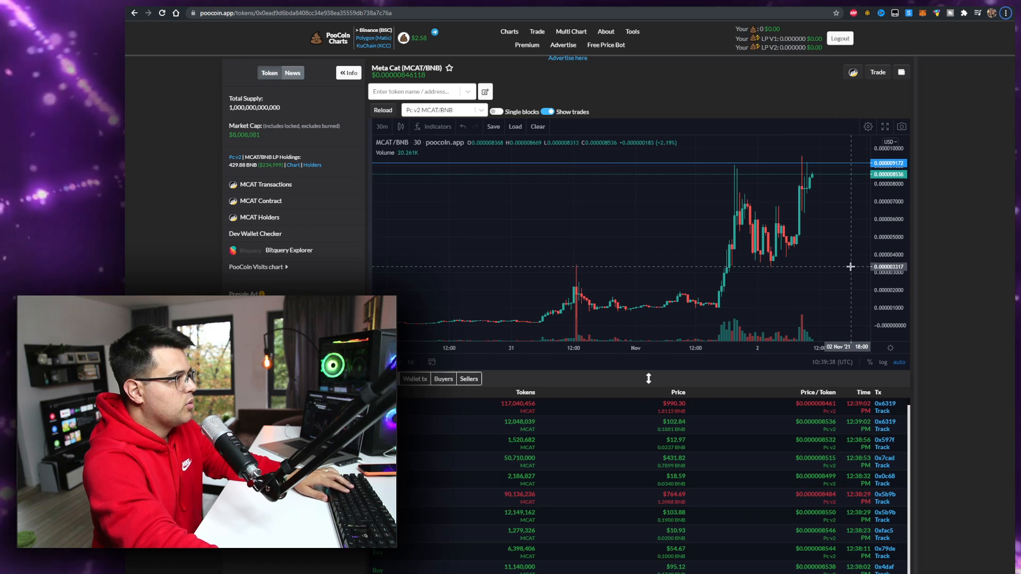
pyautogui.moveTo(840, 172)
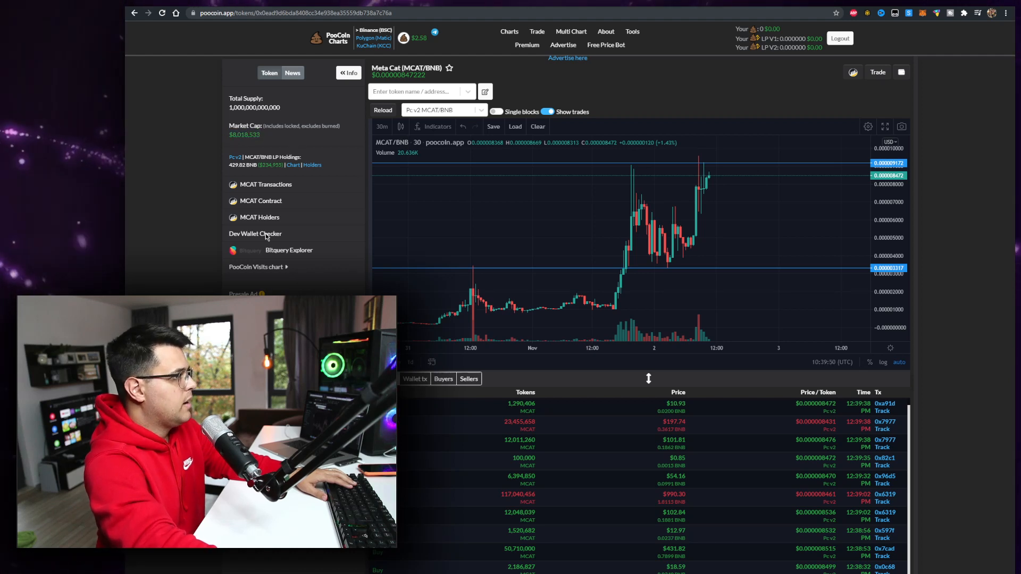
pyautogui.moveTo(262, 209)
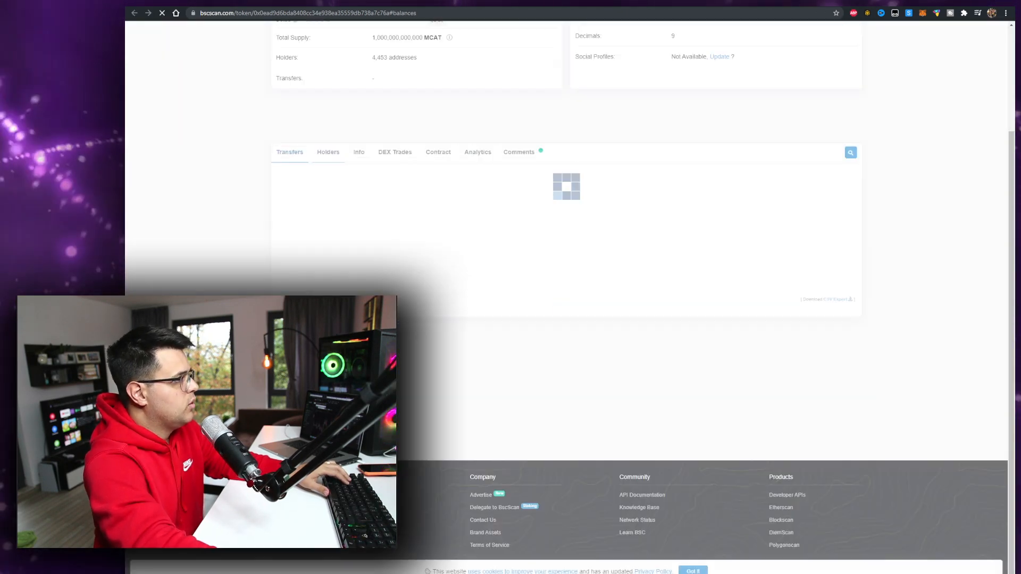
# View the MCAT top holders list and inspect a large holder's transfers, reloading after the request-limit error
pyautogui.click(329, 152)
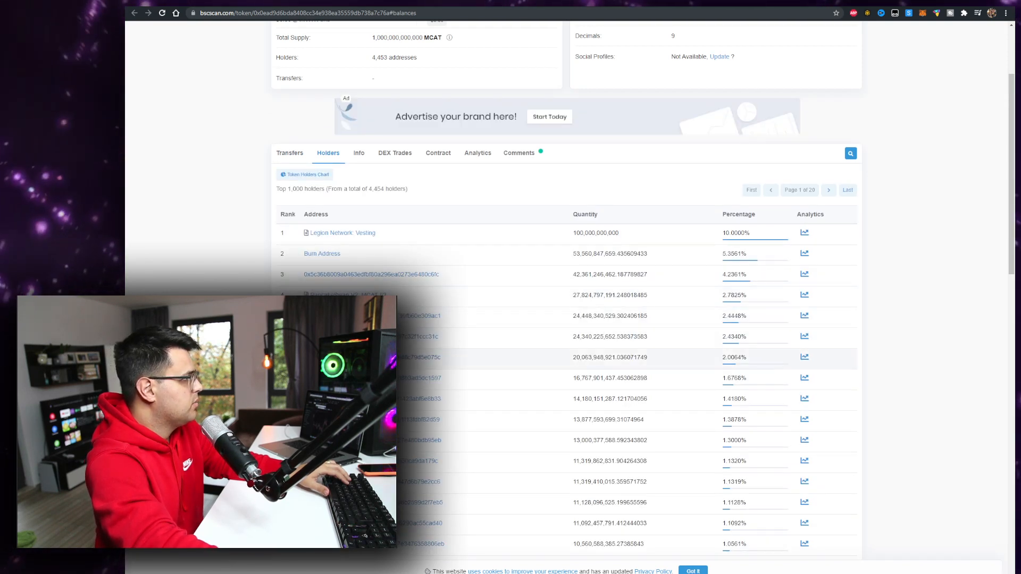
pyautogui.click(371, 275)
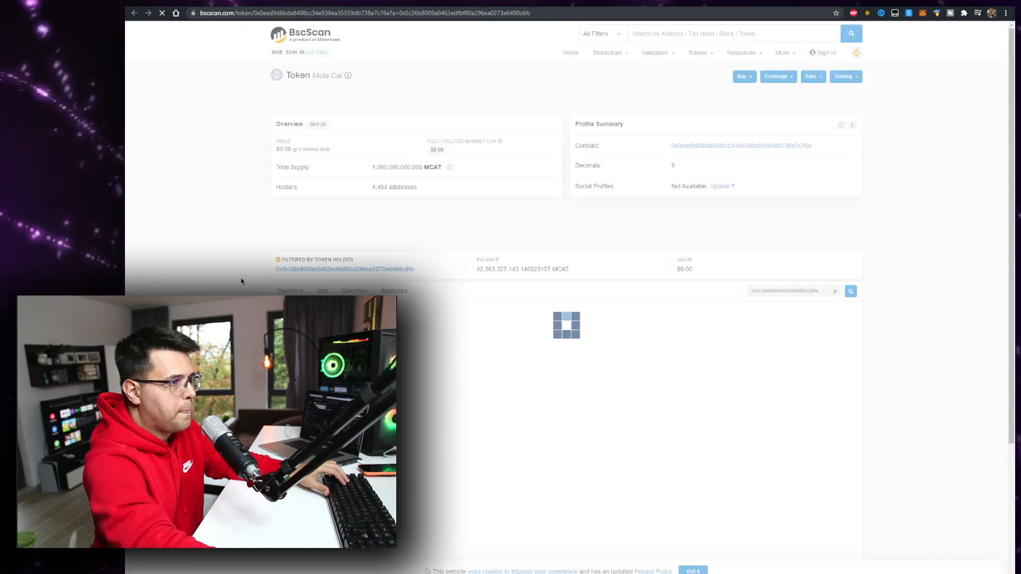
pyautogui.scroll(-3)
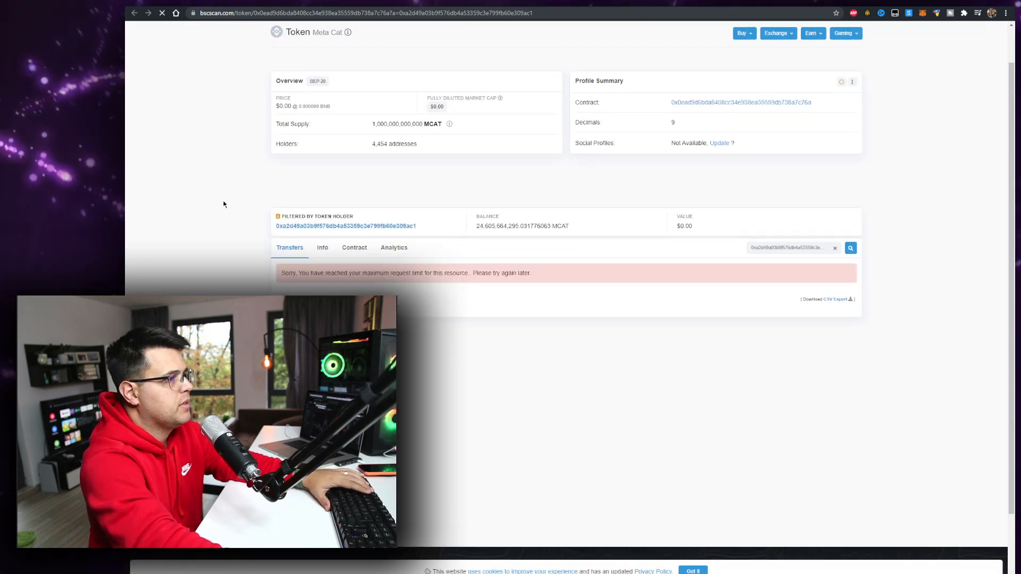
pyautogui.click(161, 13)
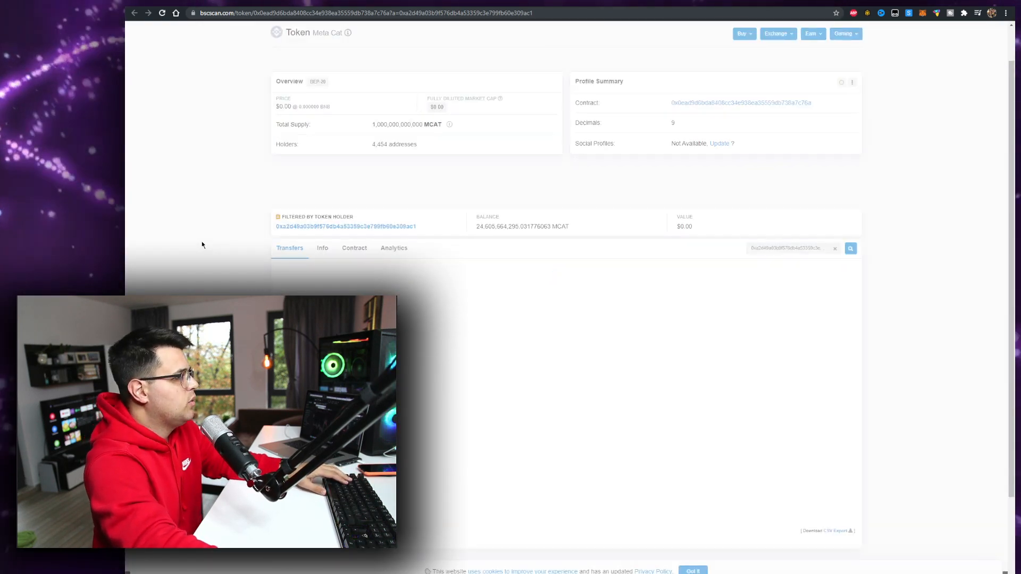
pyautogui.scroll(-3)
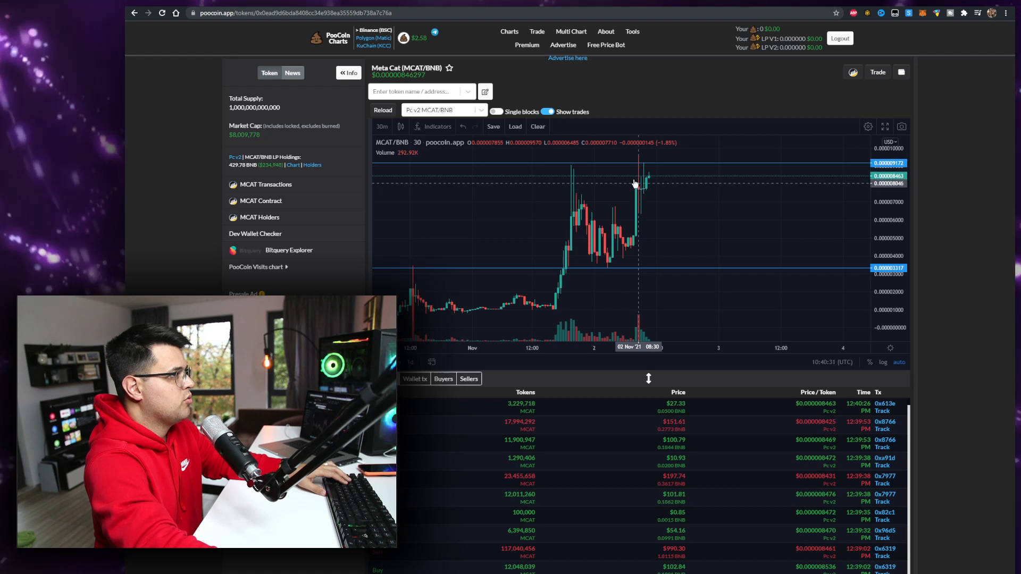
pyautogui.moveTo(638, 189)
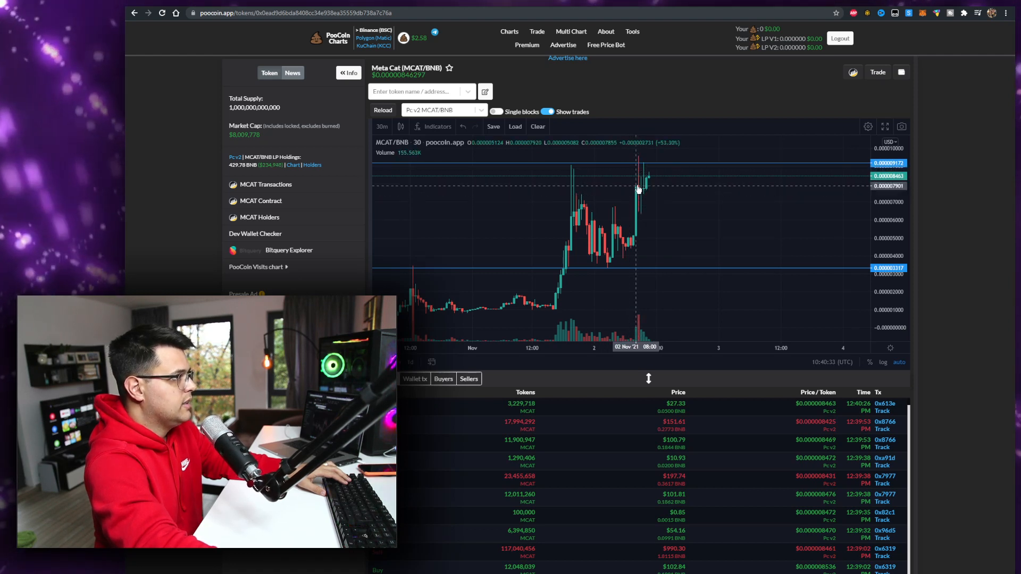
pyautogui.moveTo(645, 195)
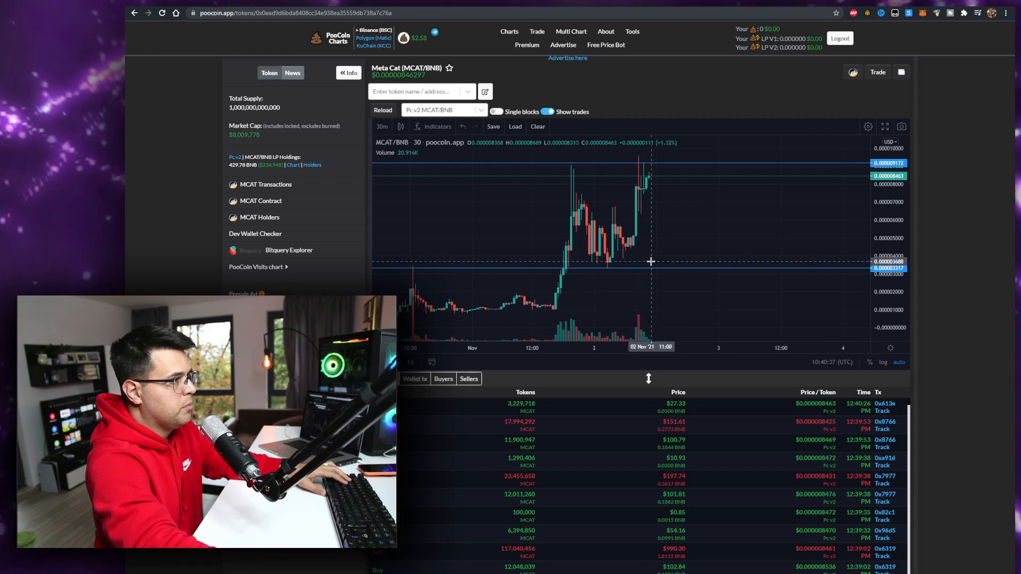
pyautogui.moveTo(662, 160)
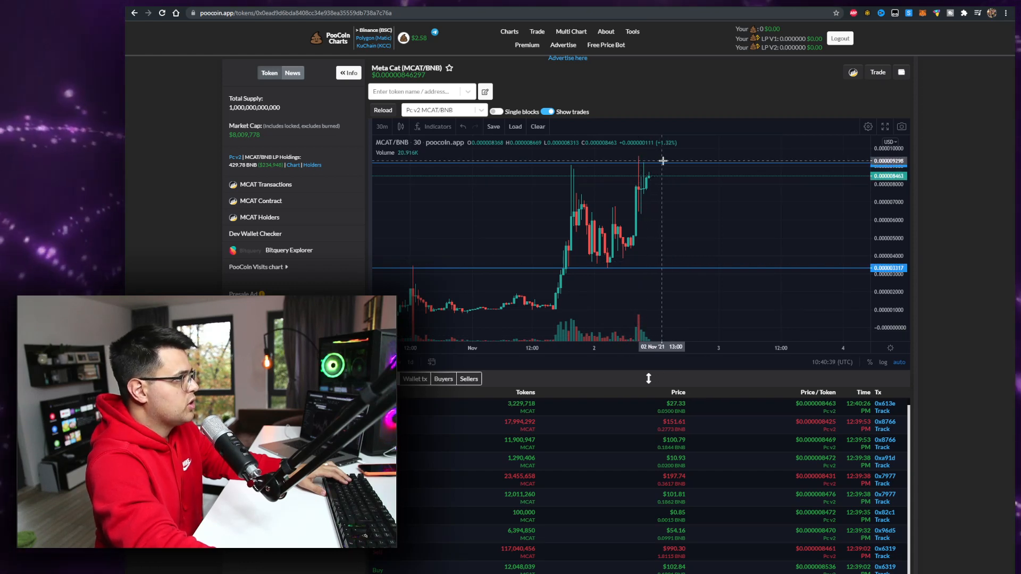